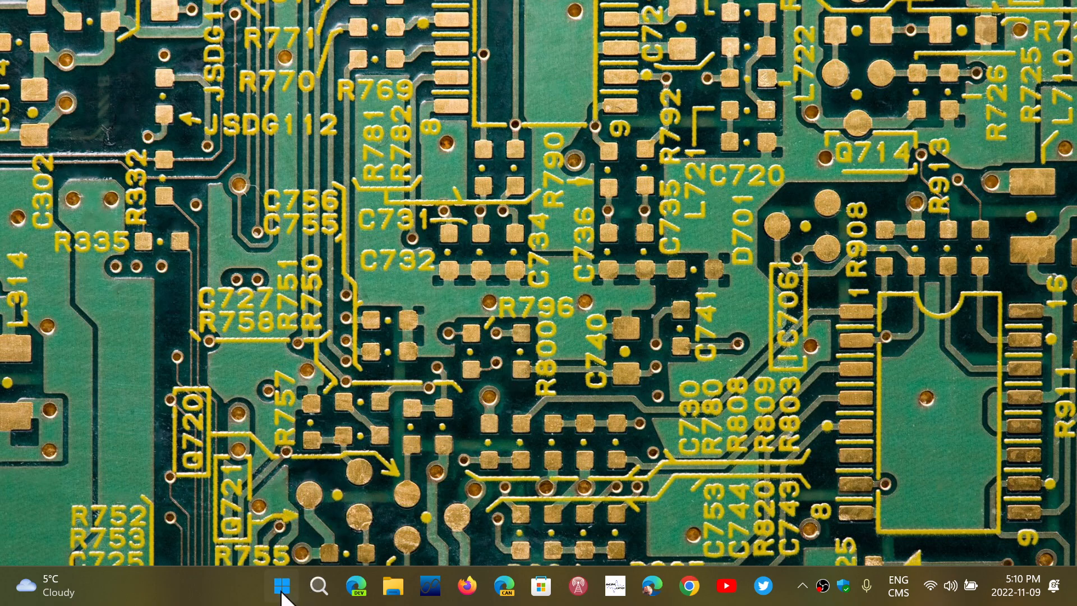
Step: Launch the Settings app from the Start menu, landing on the System page
{"action": "left_click", "coordinate": [280, 586]}
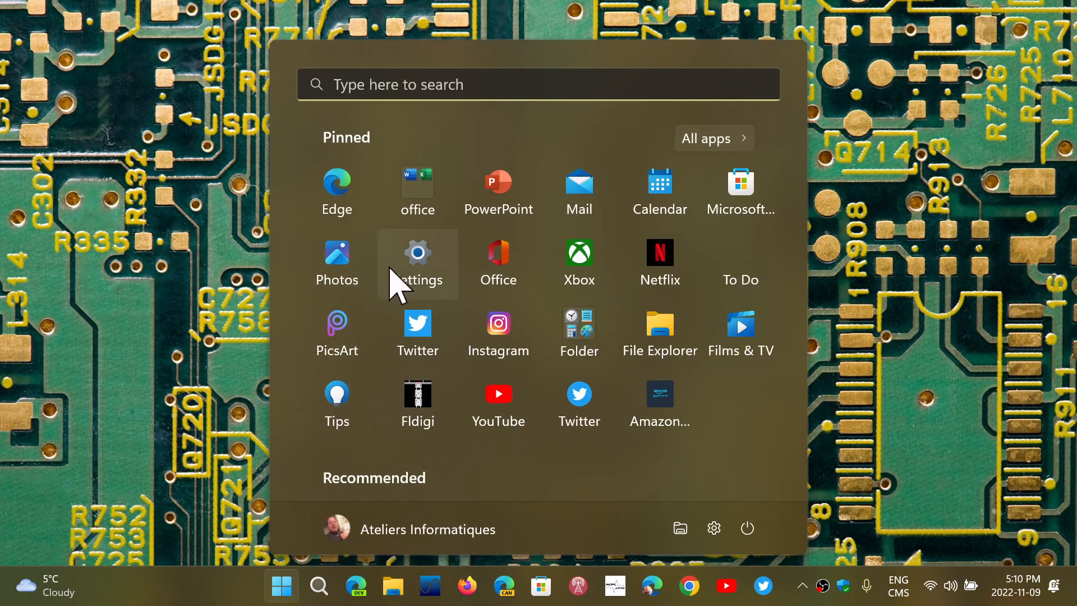
{"action": "left_click", "coordinate": [418, 252]}
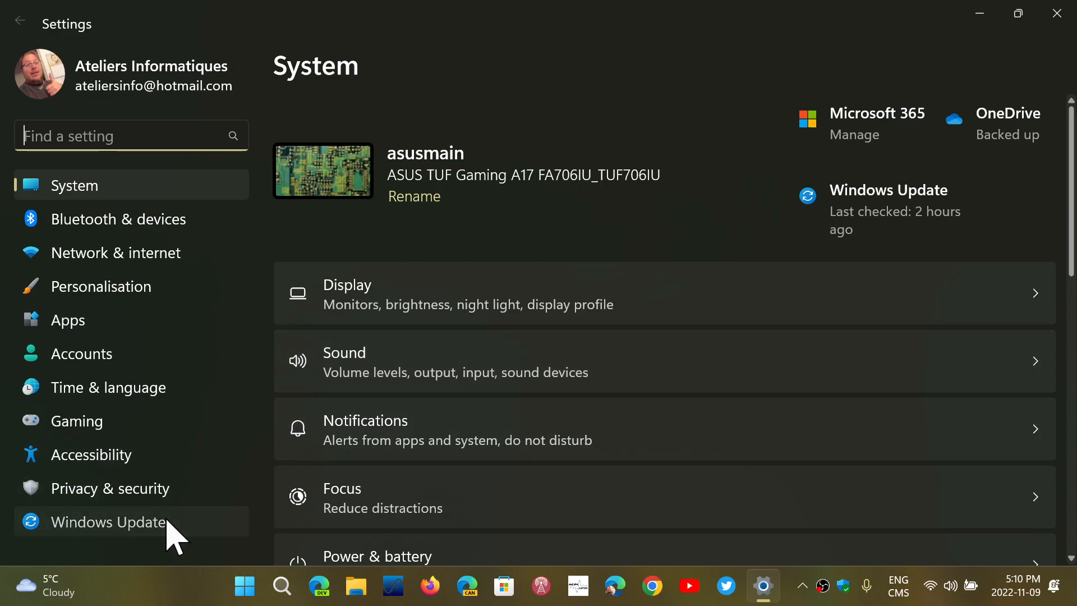
Step: Show the Windows Update page reporting 'You're up to date'
{"action": "left_click", "coordinate": [108, 521]}
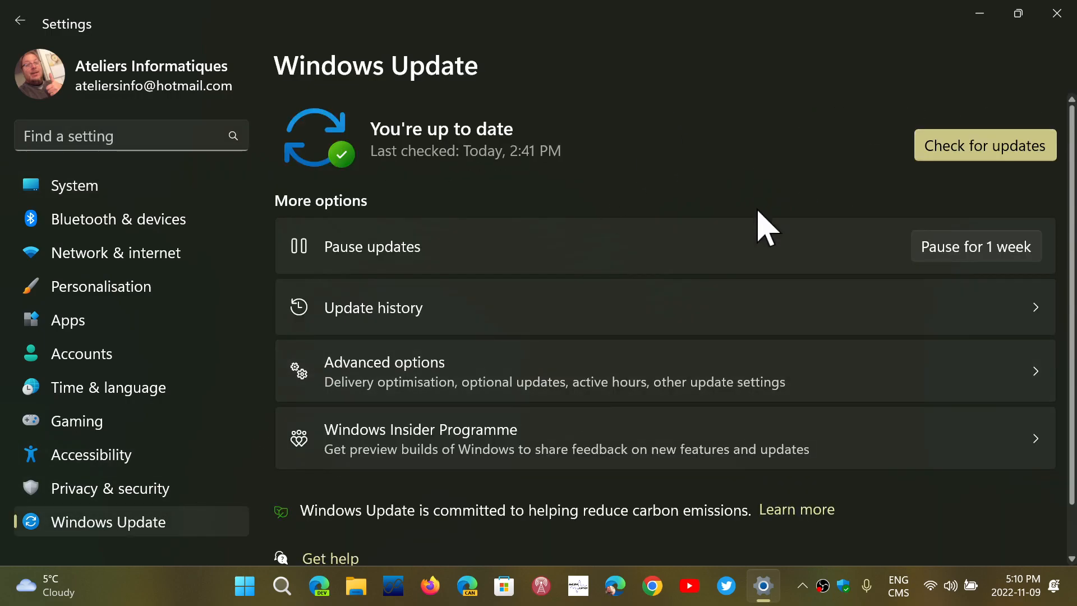
{"action": "mouse_move", "coordinate": [763, 233]}
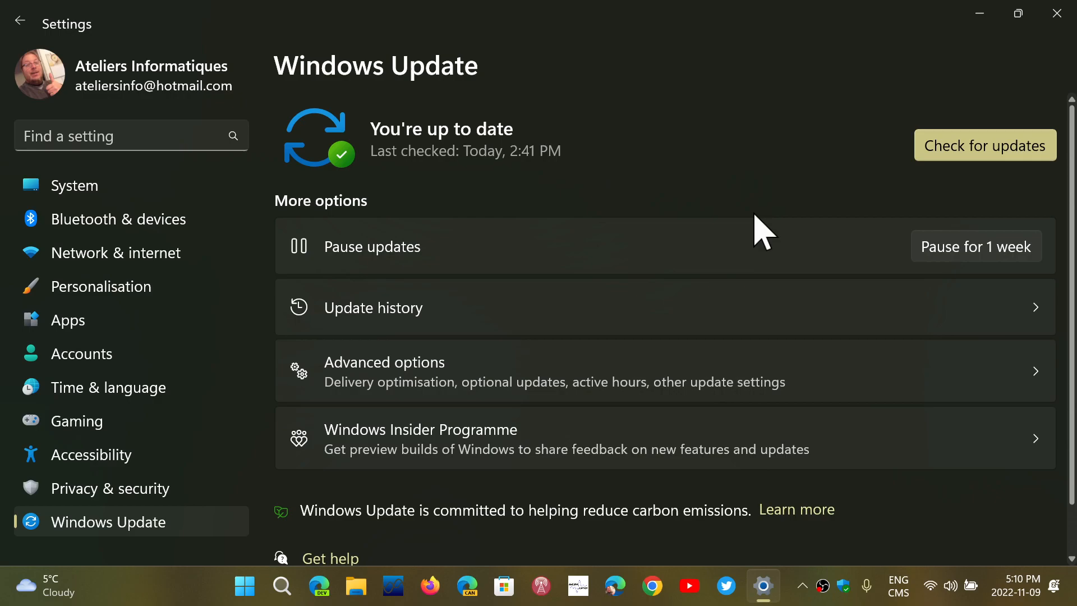
{"action": "mouse_move", "coordinate": [836, 213]}
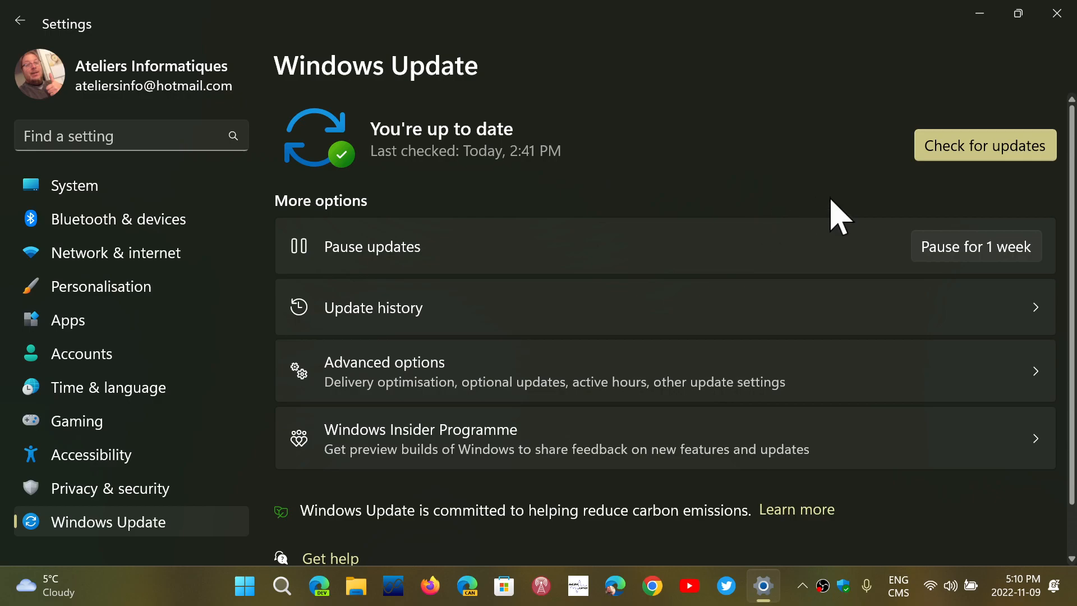
{"action": "mouse_move", "coordinate": [700, 298]}
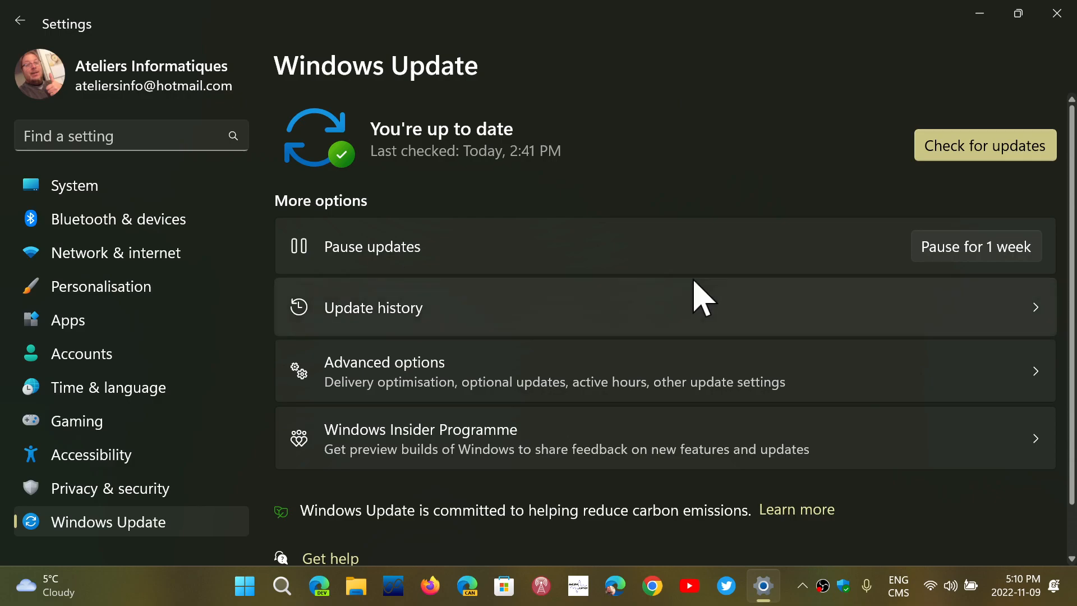
{"action": "mouse_move", "coordinate": [644, 215]}
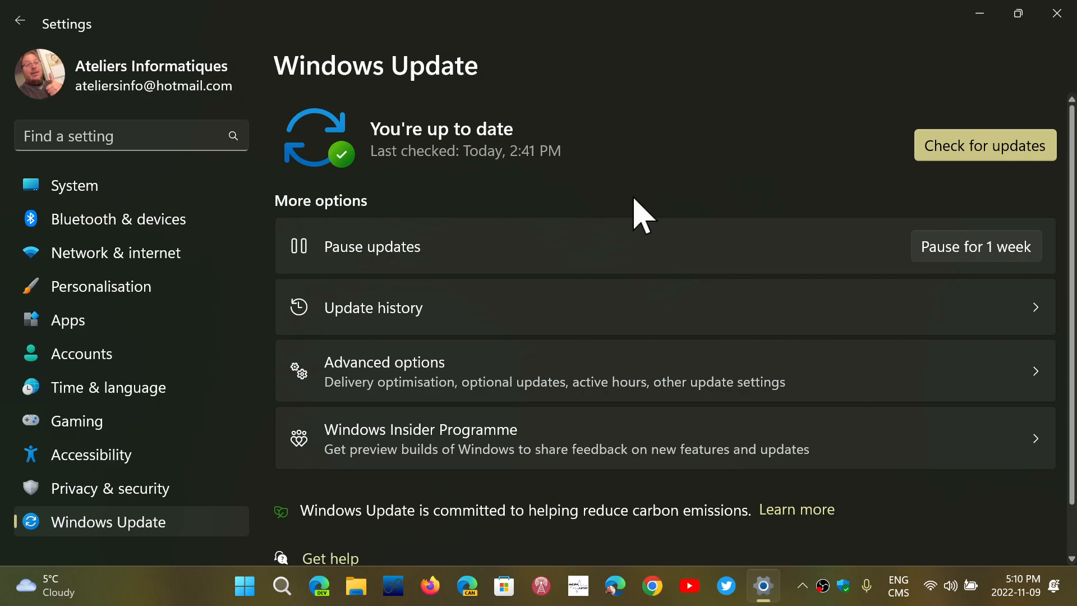
{"action": "mouse_move", "coordinate": [957, 184]}
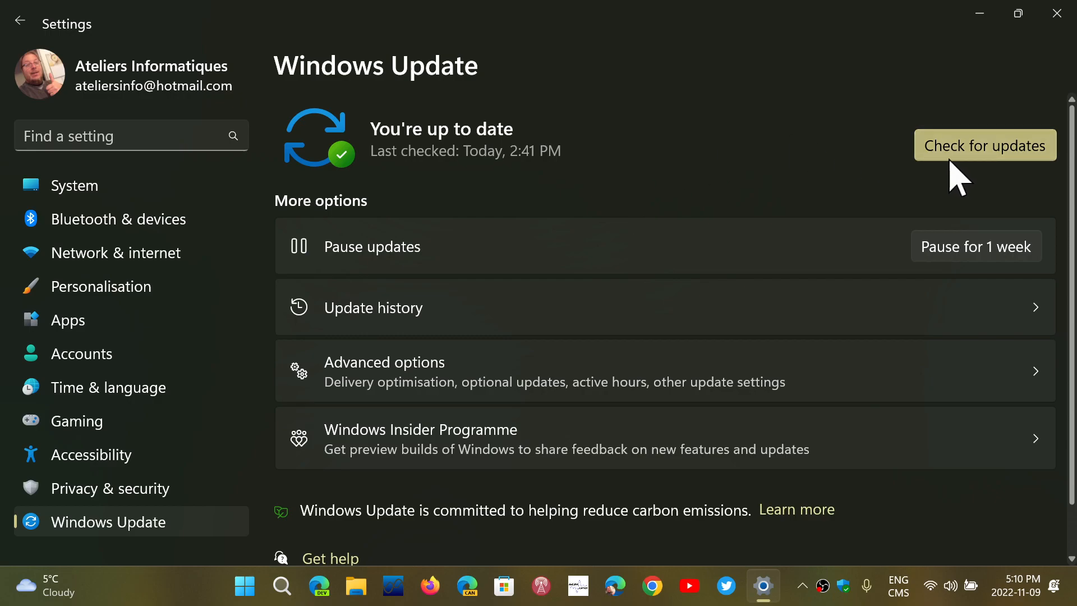
{"action": "mouse_move", "coordinate": [758, 207]}
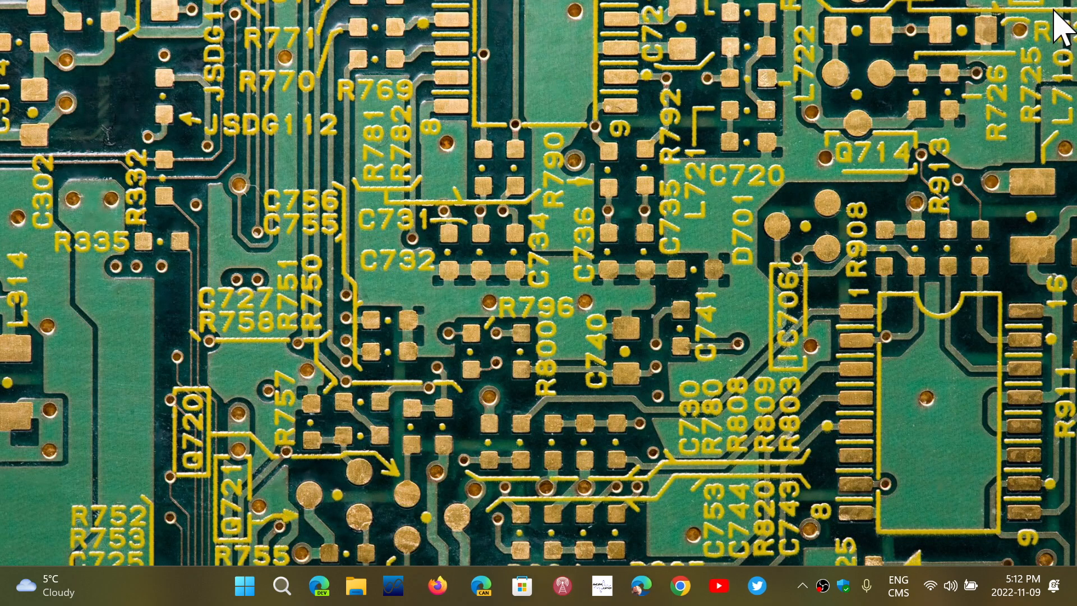
{"action": "mouse_move", "coordinate": [584, 460]}
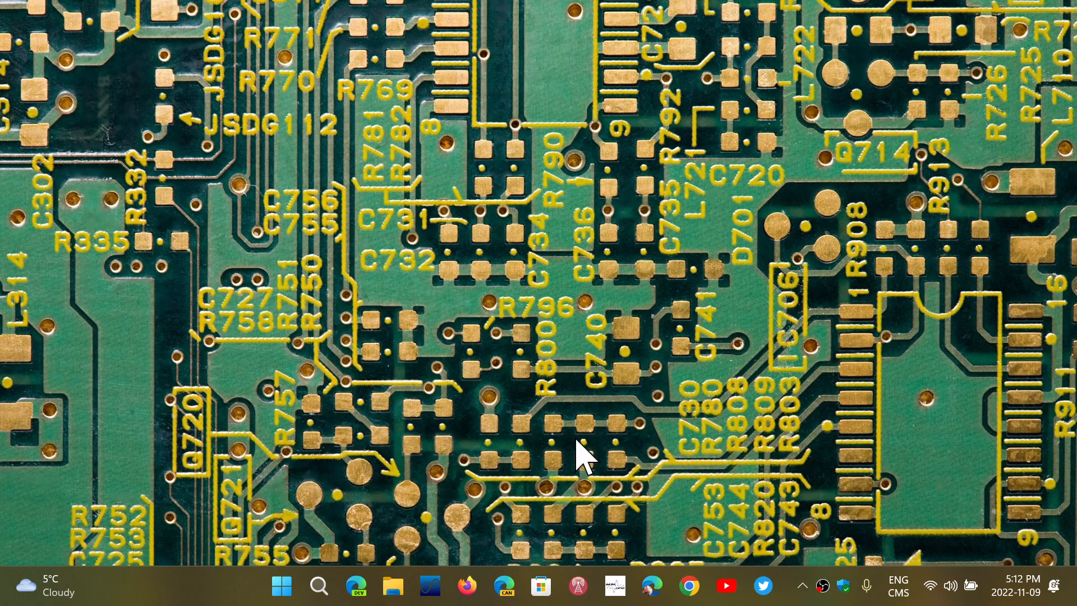
{"action": "mouse_move", "coordinate": [481, 399]}
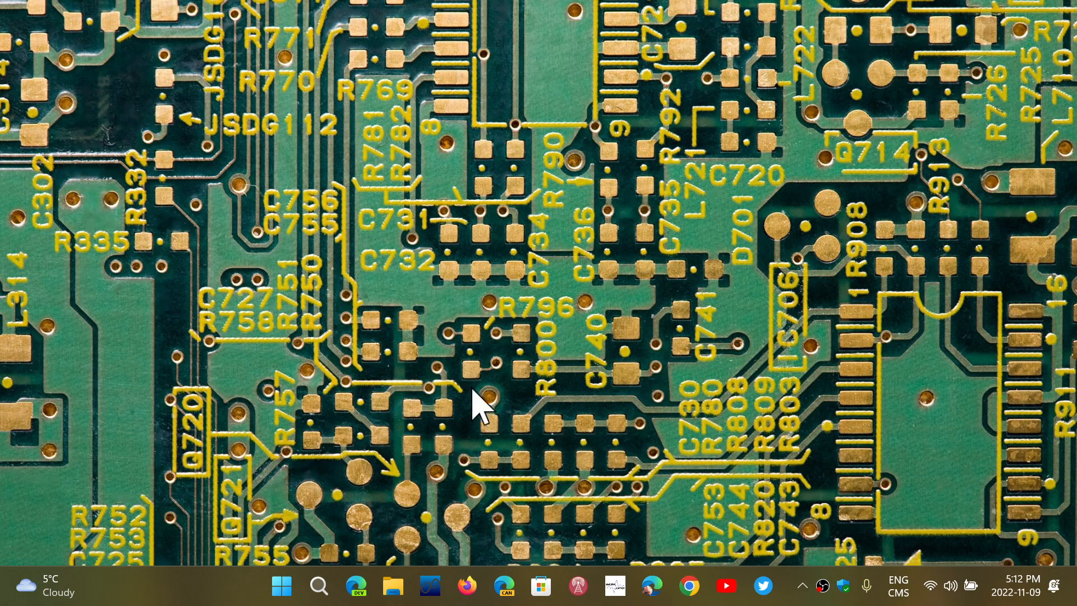
{"action": "mouse_move", "coordinate": [393, 586]}
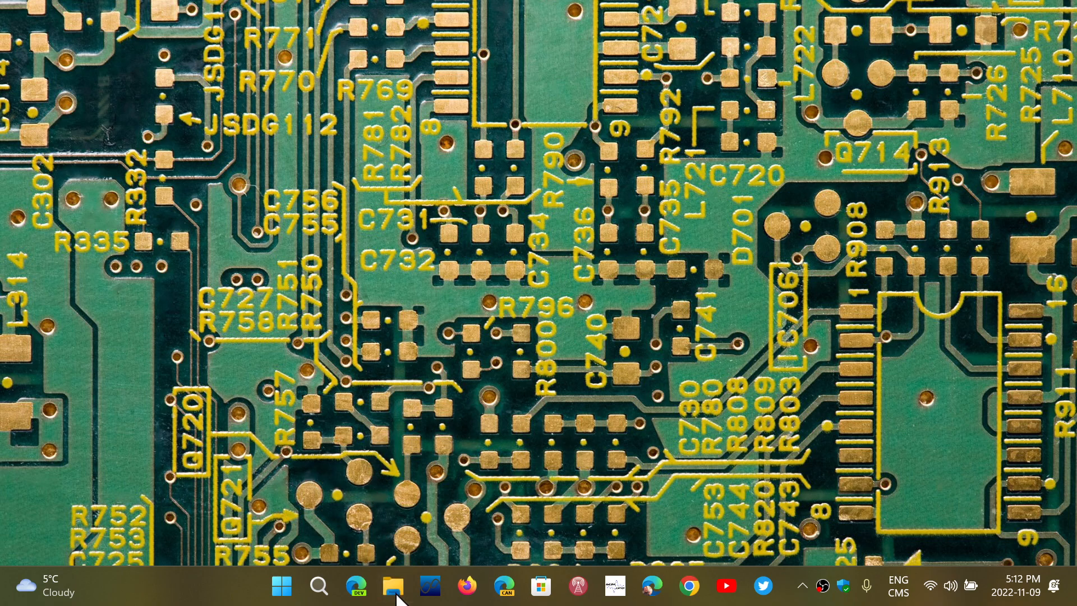
{"action": "left_click", "coordinate": [393, 586]}
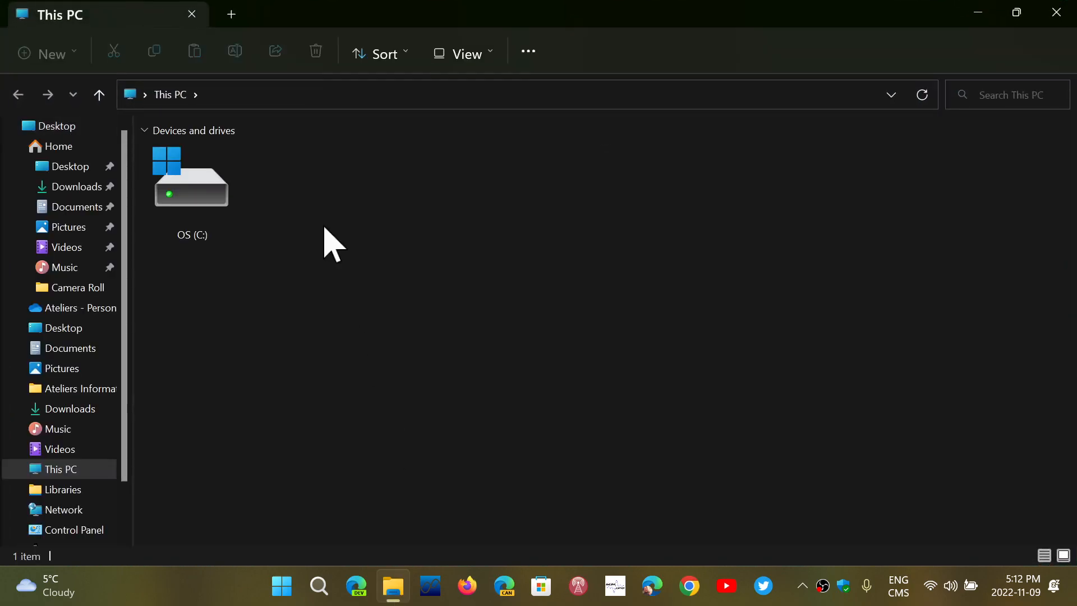
{"action": "left_click", "coordinate": [231, 14]}
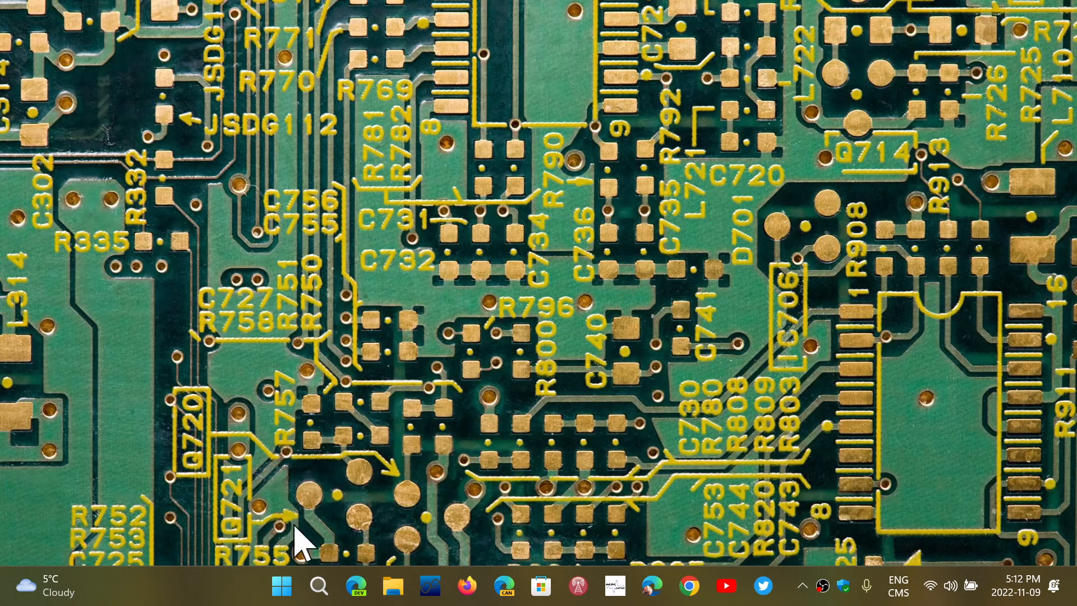
{"action": "mouse_move", "coordinate": [185, 594]}
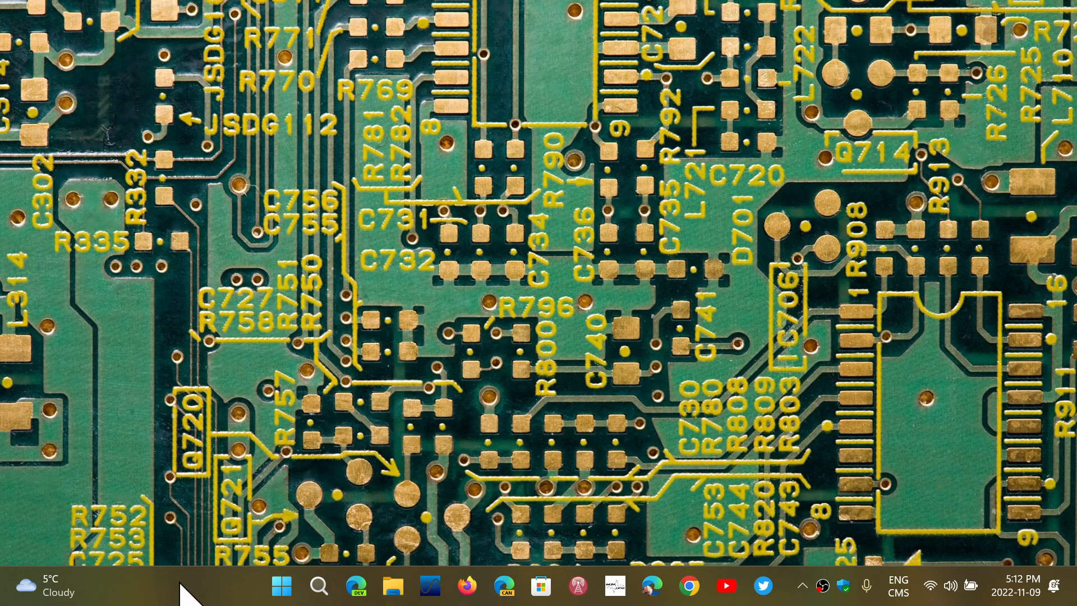
{"action": "mouse_move", "coordinate": [192, 537]}
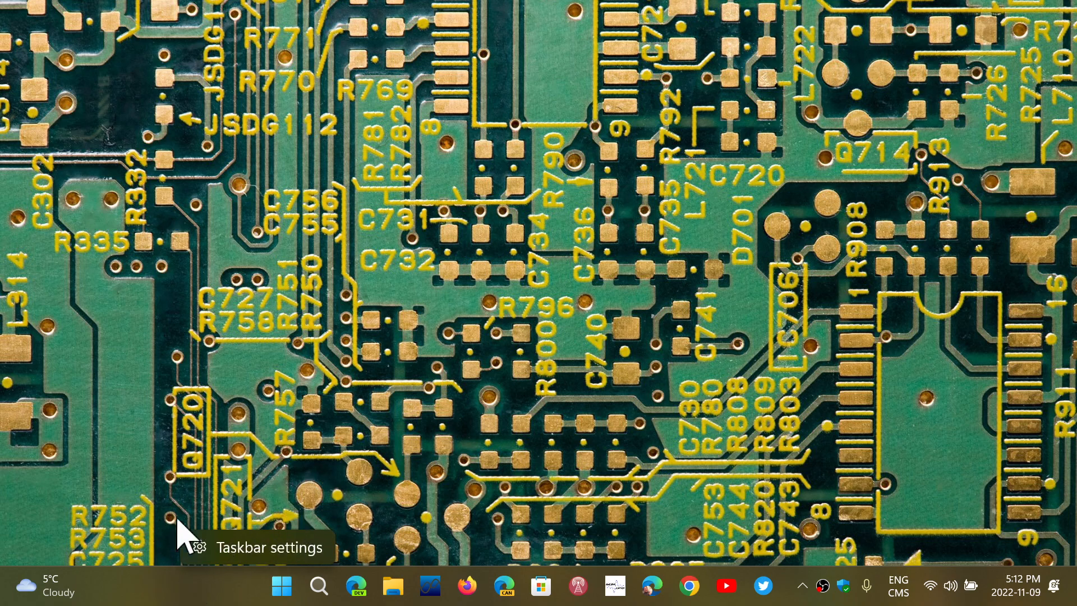
{"action": "mouse_move", "coordinate": [350, 495]}
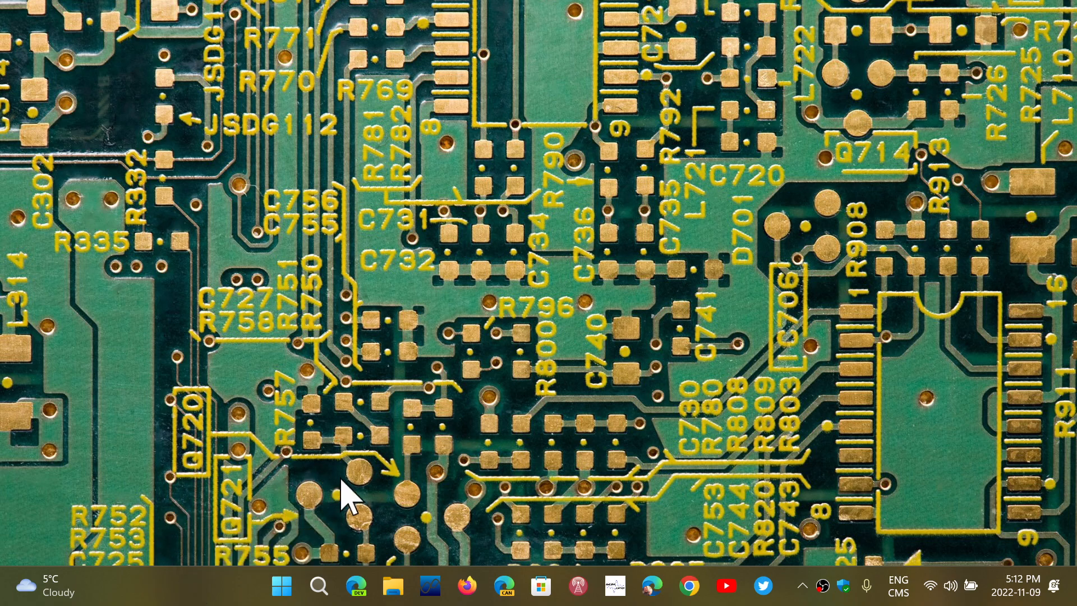
{"action": "mouse_move", "coordinate": [525, 409]}
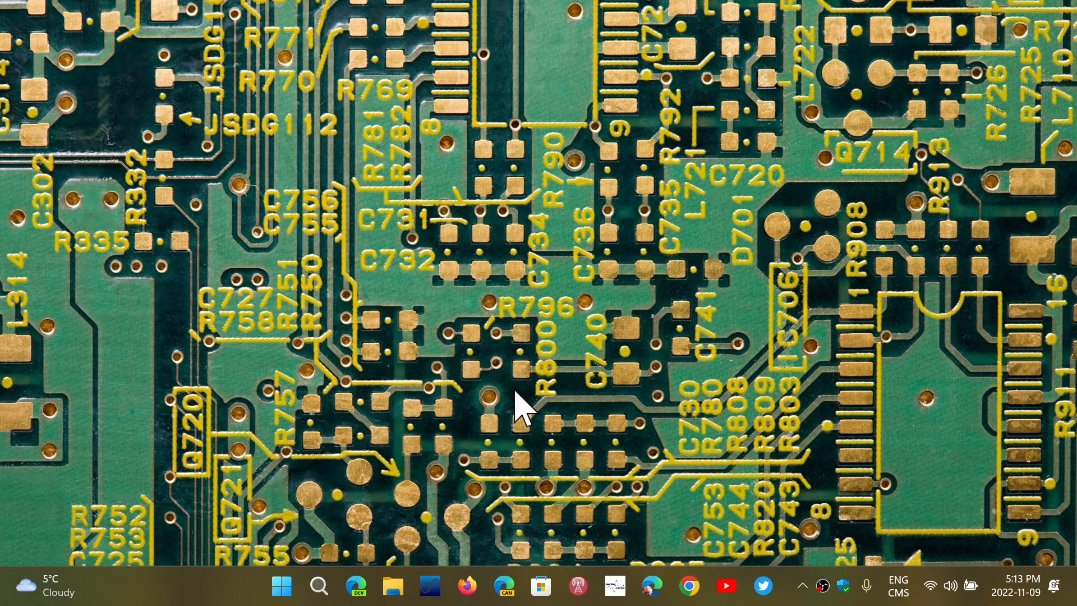
{"action": "mouse_move", "coordinate": [236, 595]}
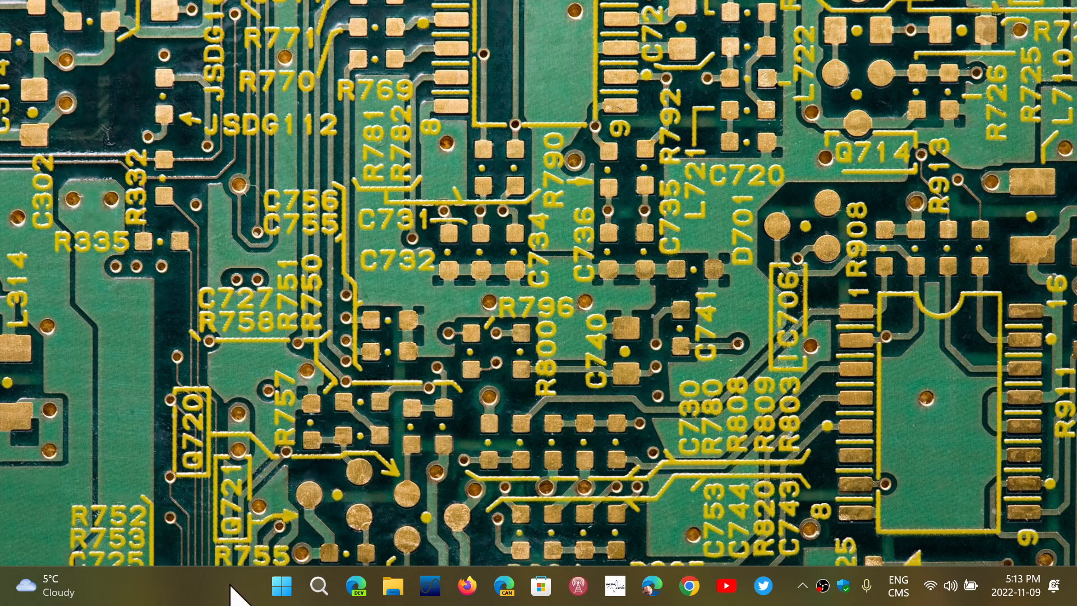